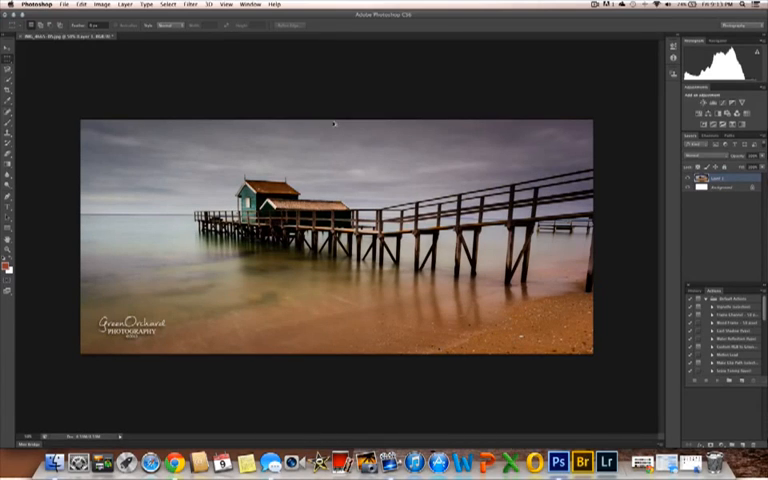
- Expand the canvas relatively by 1 inch in width and height with a white extension
click(101, 4)
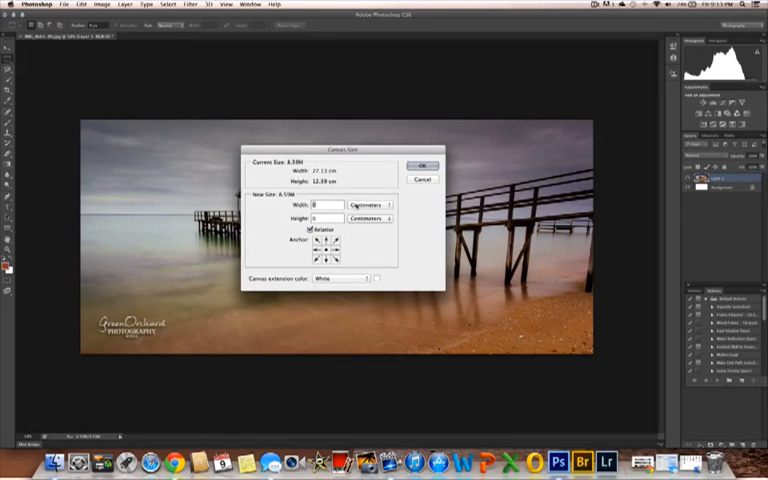
click(367, 204)
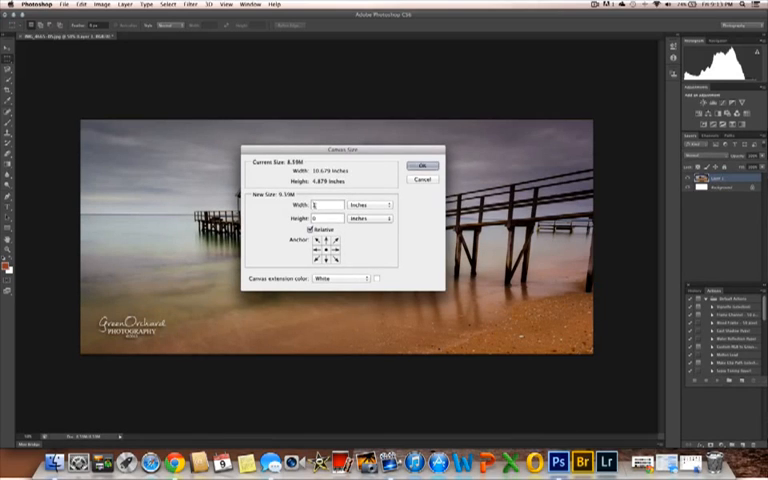
text(1)
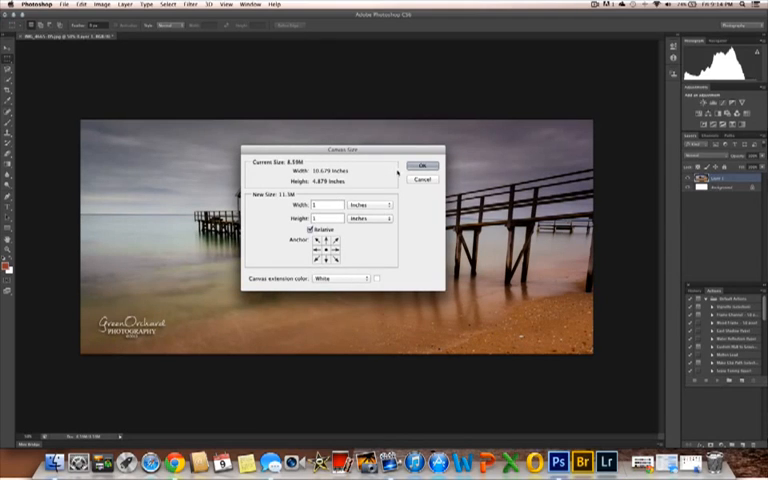
click(421, 165)
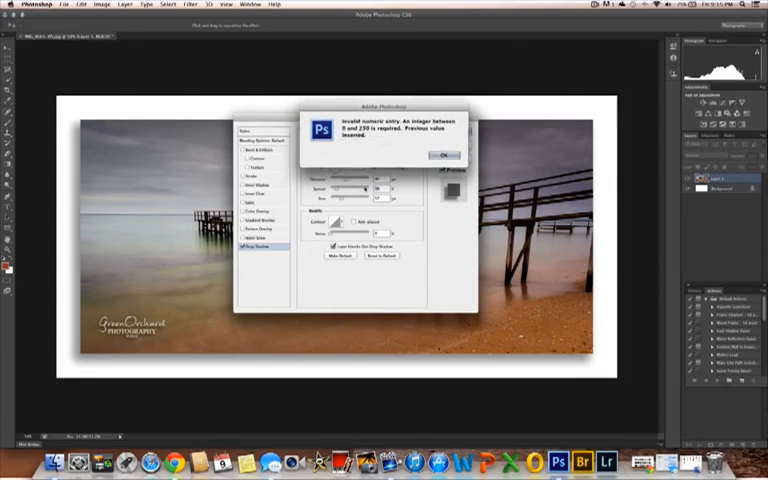
- Dismiss the invalid number alert while adjusting the drop shadow's distance, spread and size
click(443, 155)
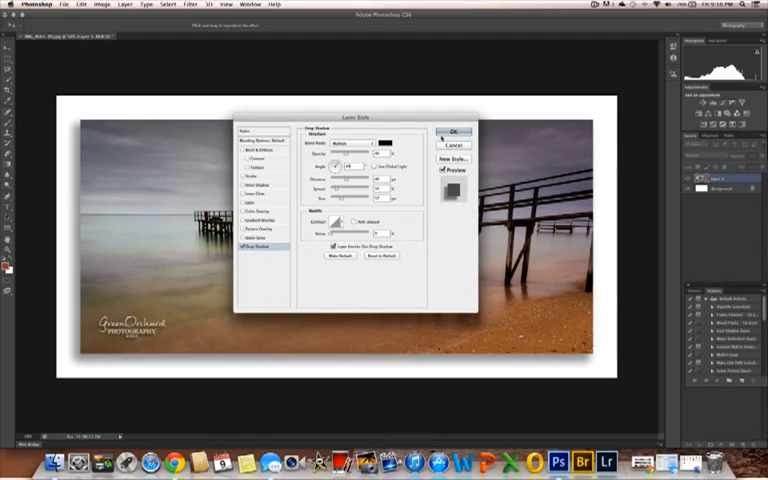
- Confirm the Layer Style dialog so the drop shadow is applied to the photo layer
click(453, 131)
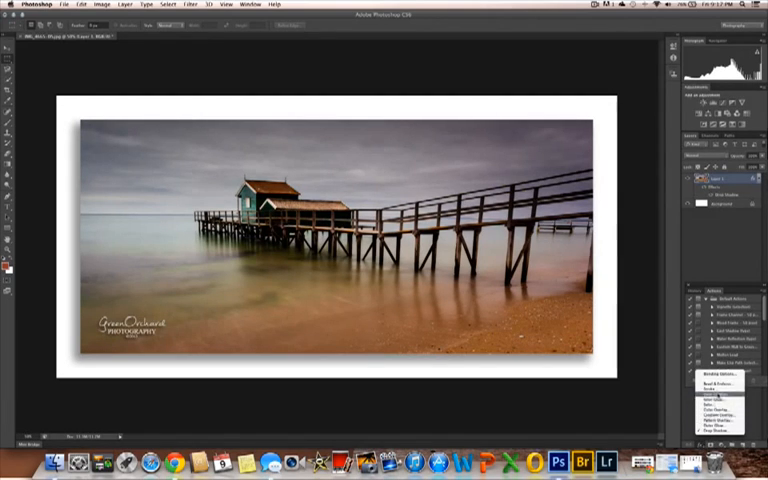
- Add a Stroke effect positioned Inside with a white colour and apply it
click(714, 398)
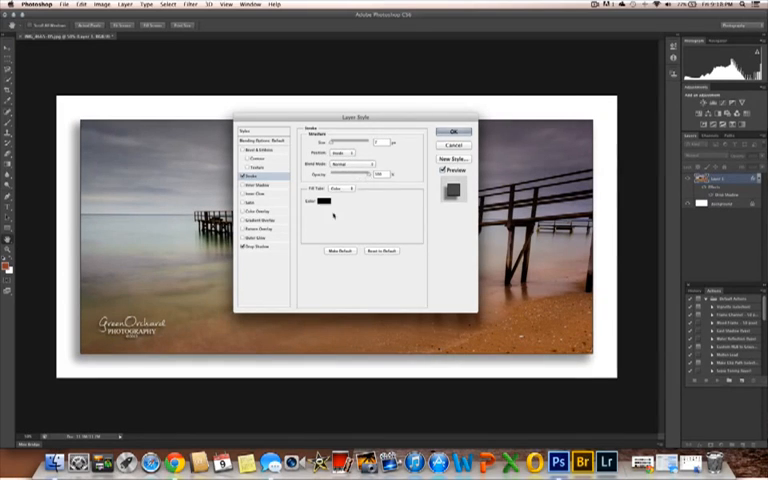
click(321, 201)
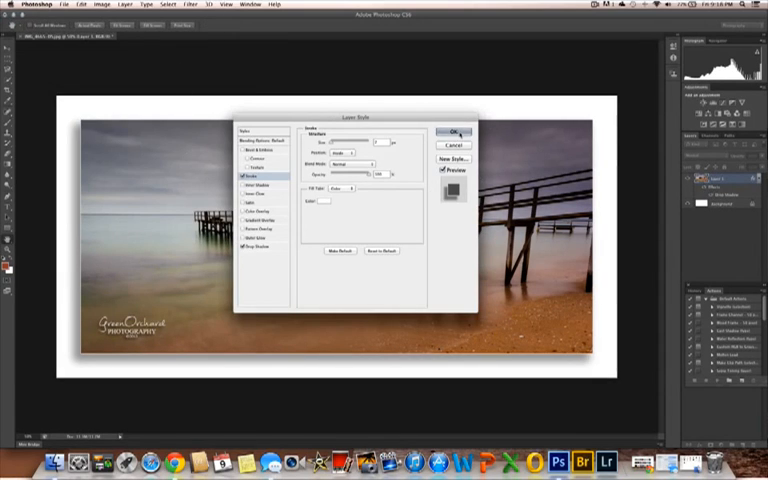
click(453, 131)
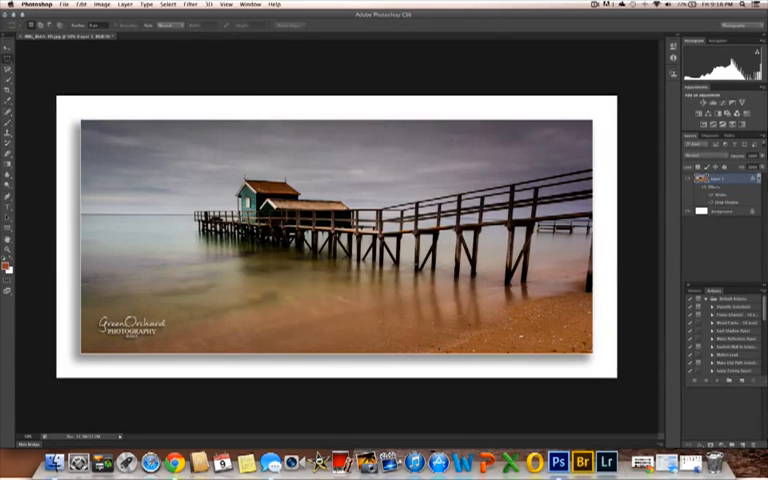